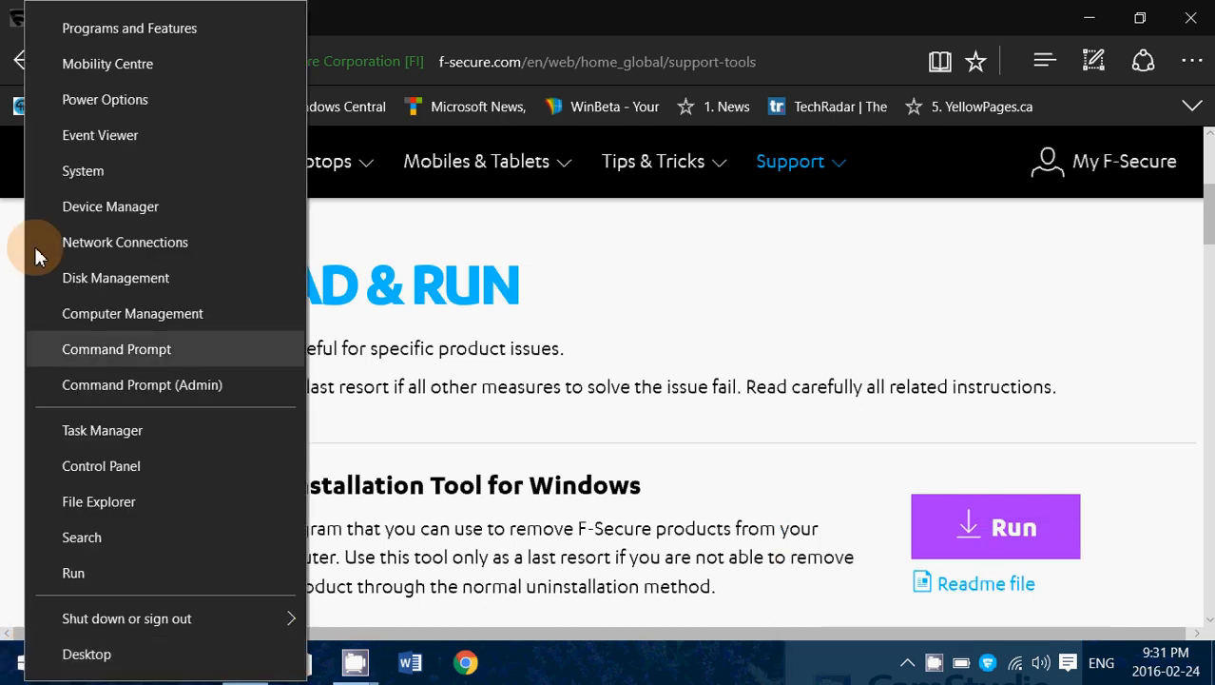
{"action": "mouse_move", "coordinate": [129, 29]}
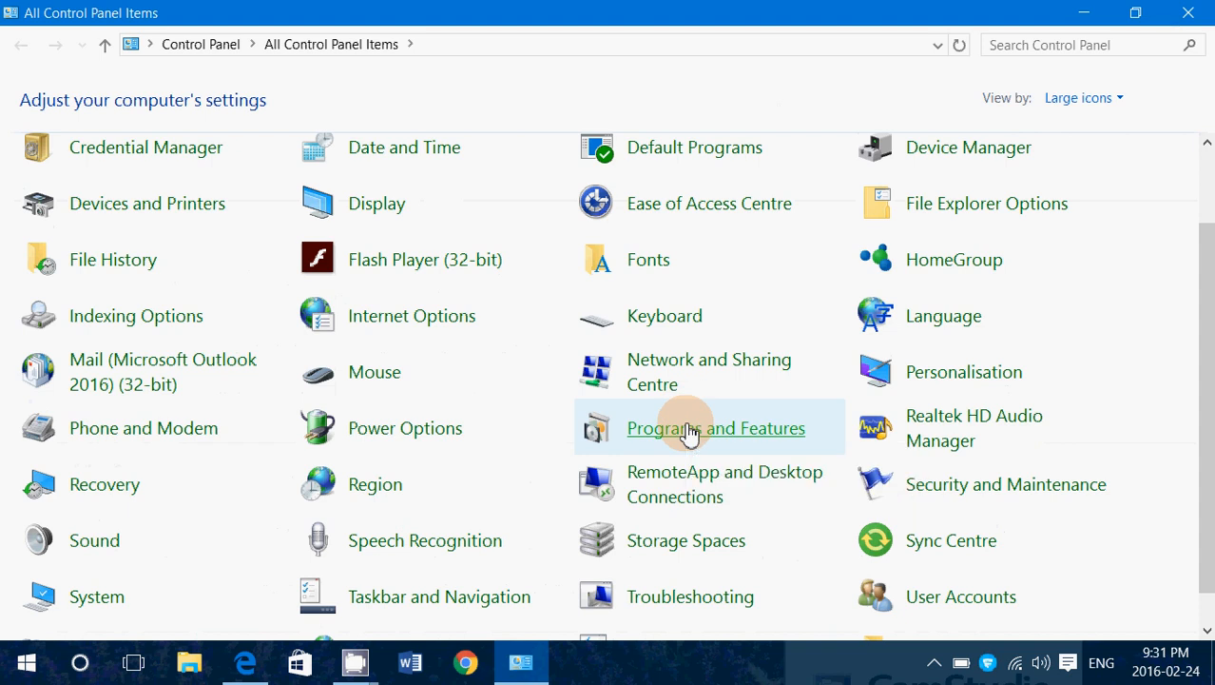
Show the installed programs list and locate F-Secure SAFE 2.50.208.0 in it.
{"action": "left_click", "coordinate": [715, 428]}
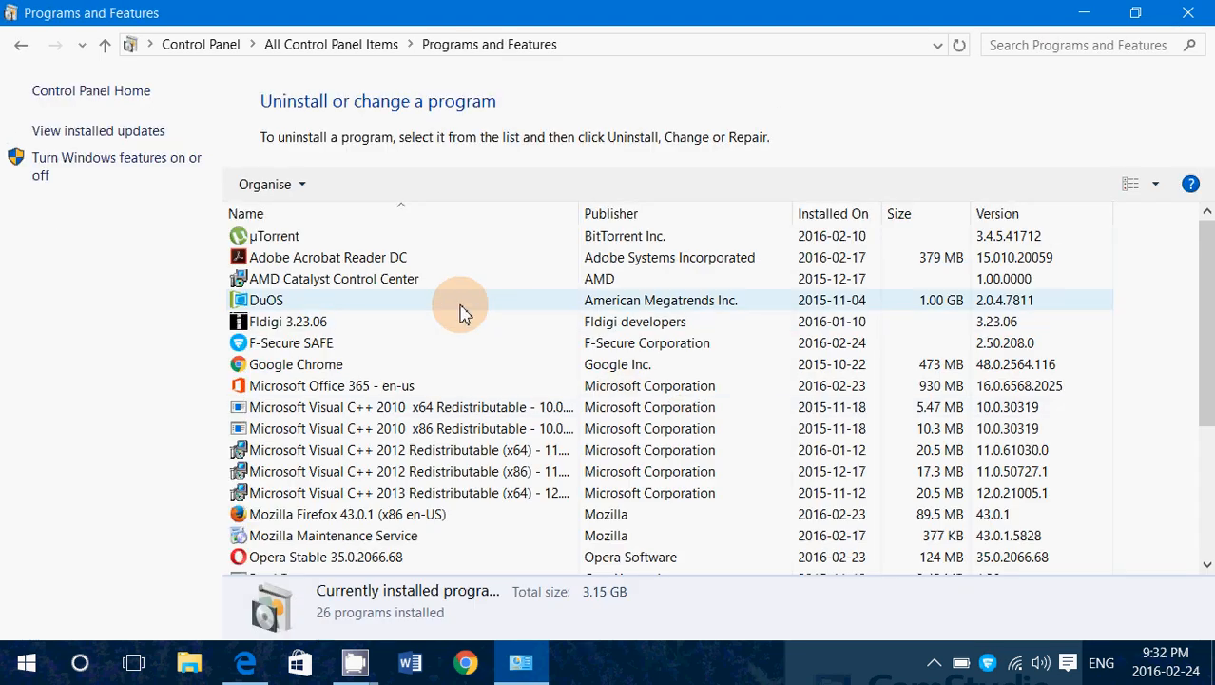
{"action": "scroll", "scroll_direction": "down", "scroll_amount": 3}
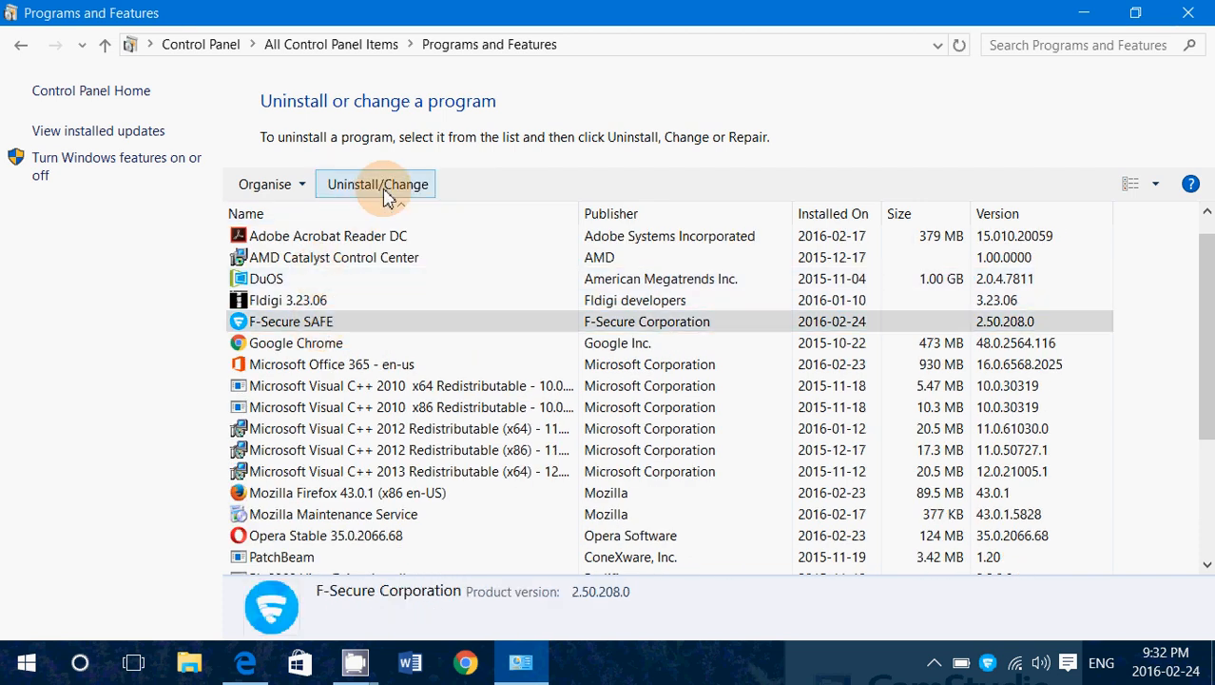
Launch the F-Secure SAFE uninstaller with 'Remove all applications' and begin the removal.
{"action": "left_click", "coordinate": [377, 182]}
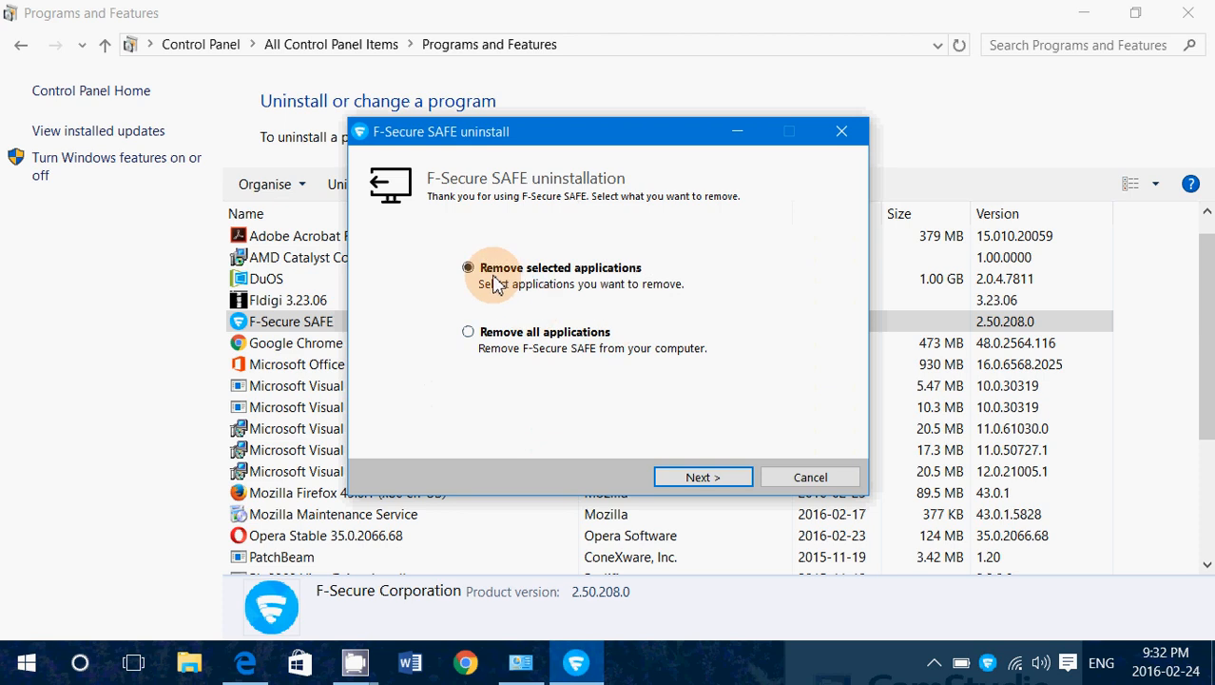
{"action": "left_click", "coordinate": [468, 331]}
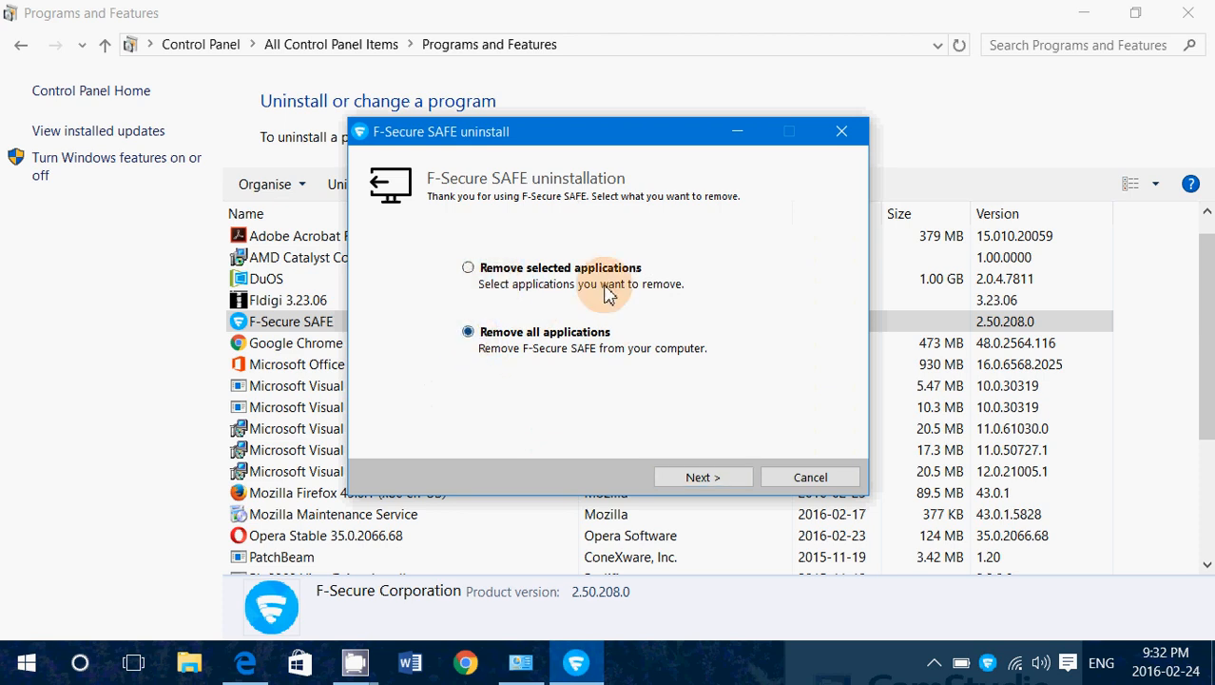
{"action": "left_click", "coordinate": [704, 476]}
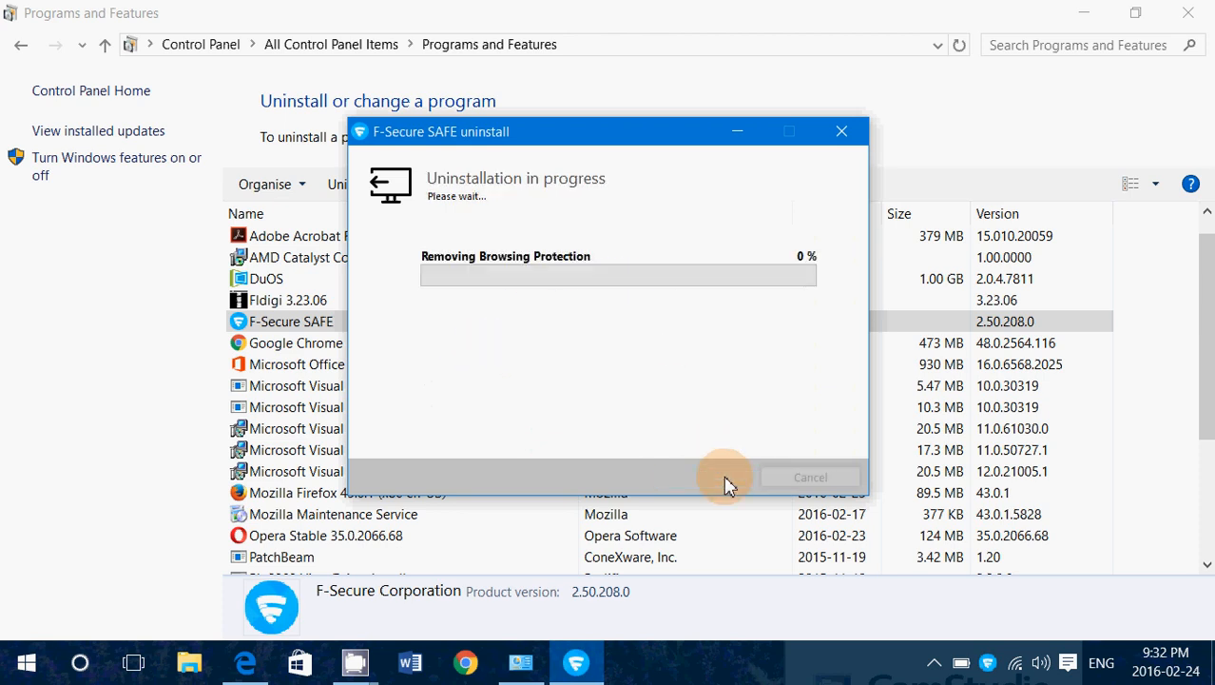
{"action": "mouse_move", "coordinate": [780, 373]}
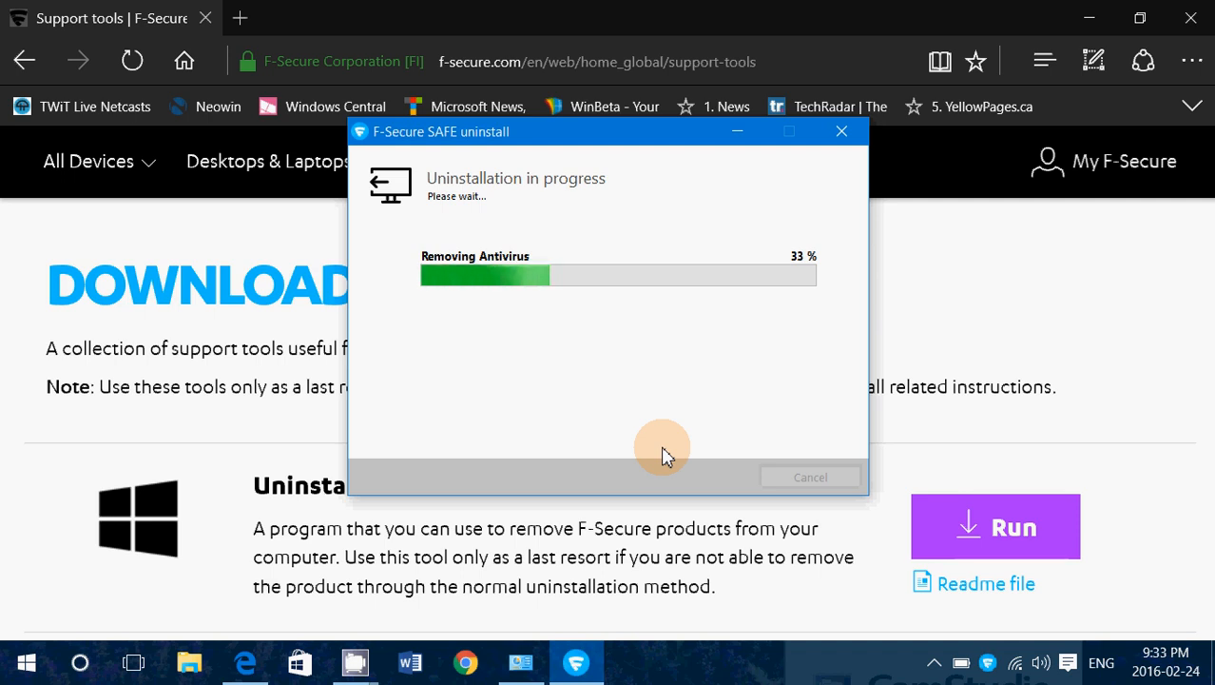
{"action": "mouse_move", "coordinate": [613, 61]}
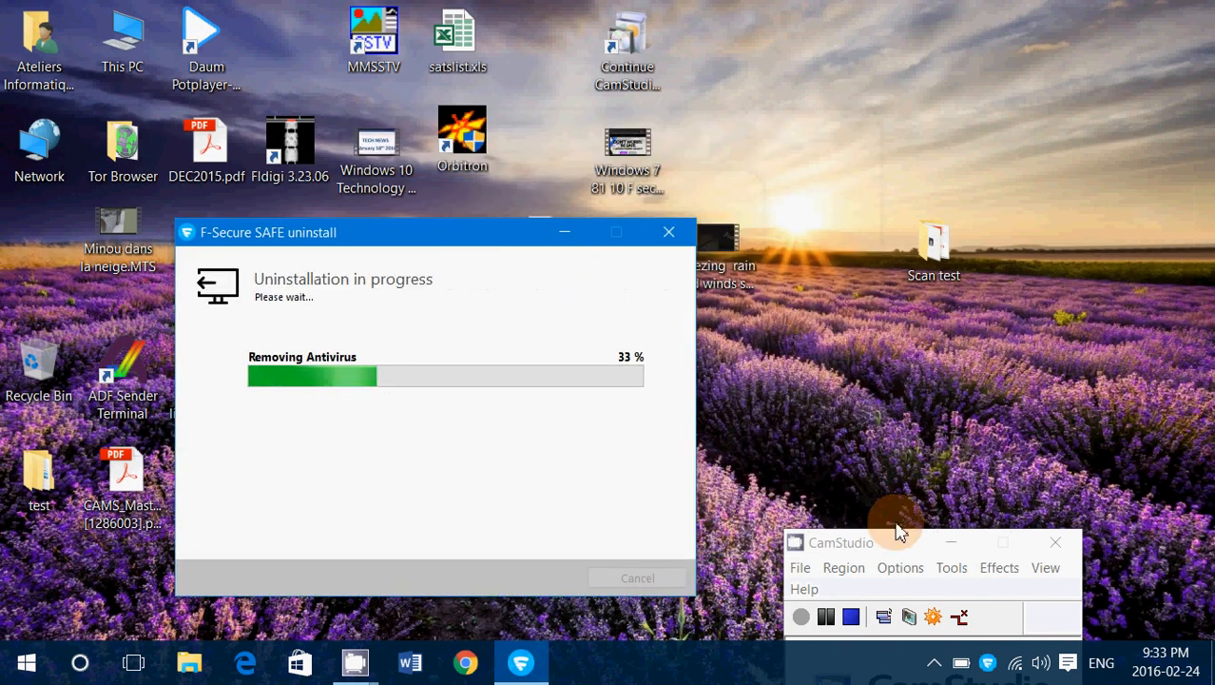
{"action": "mouse_move", "coordinate": [597, 460]}
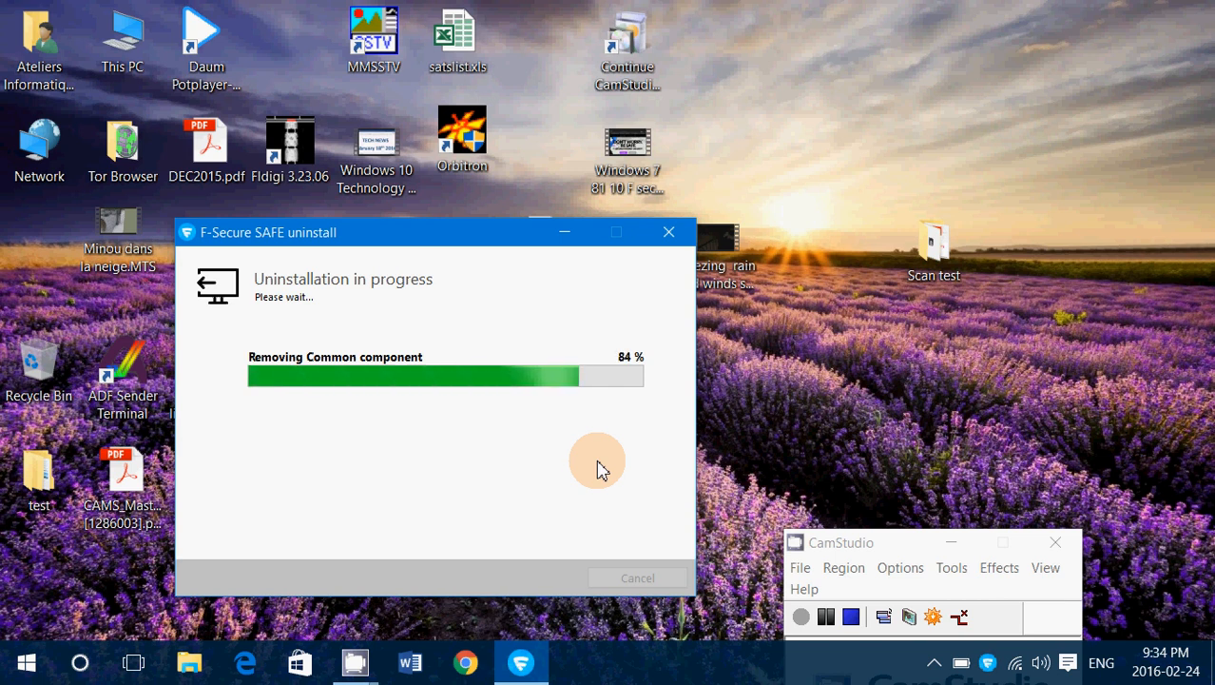
{"action": "mouse_move", "coordinate": [726, 411]}
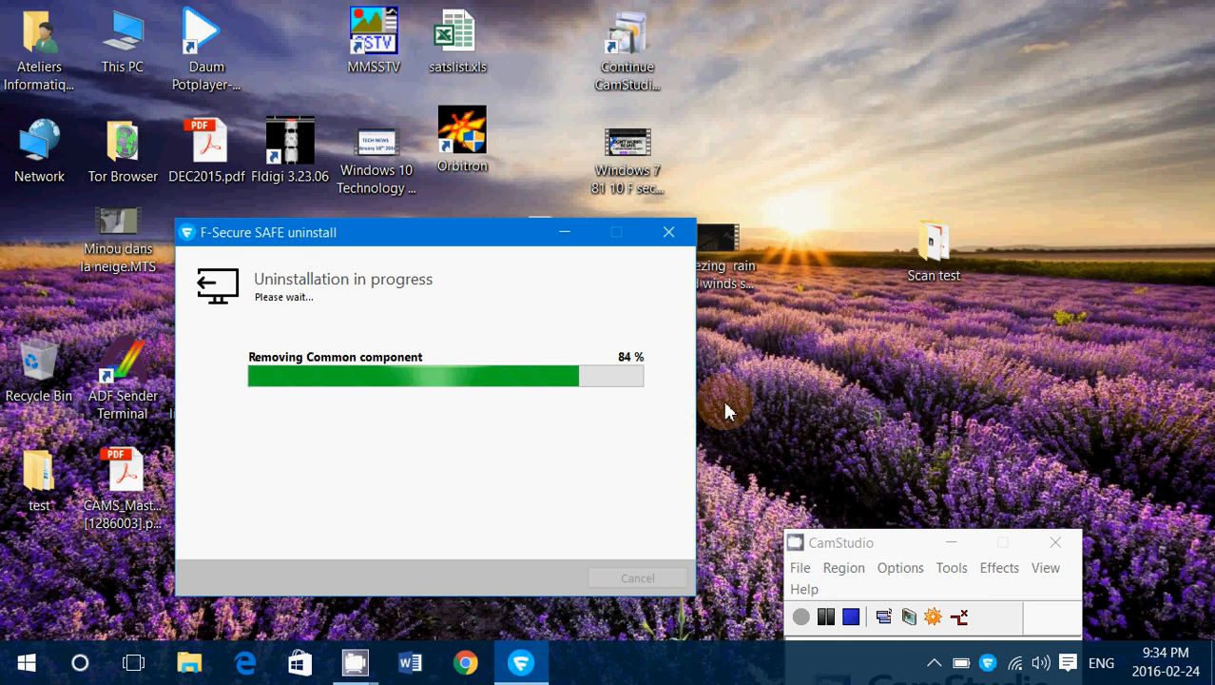